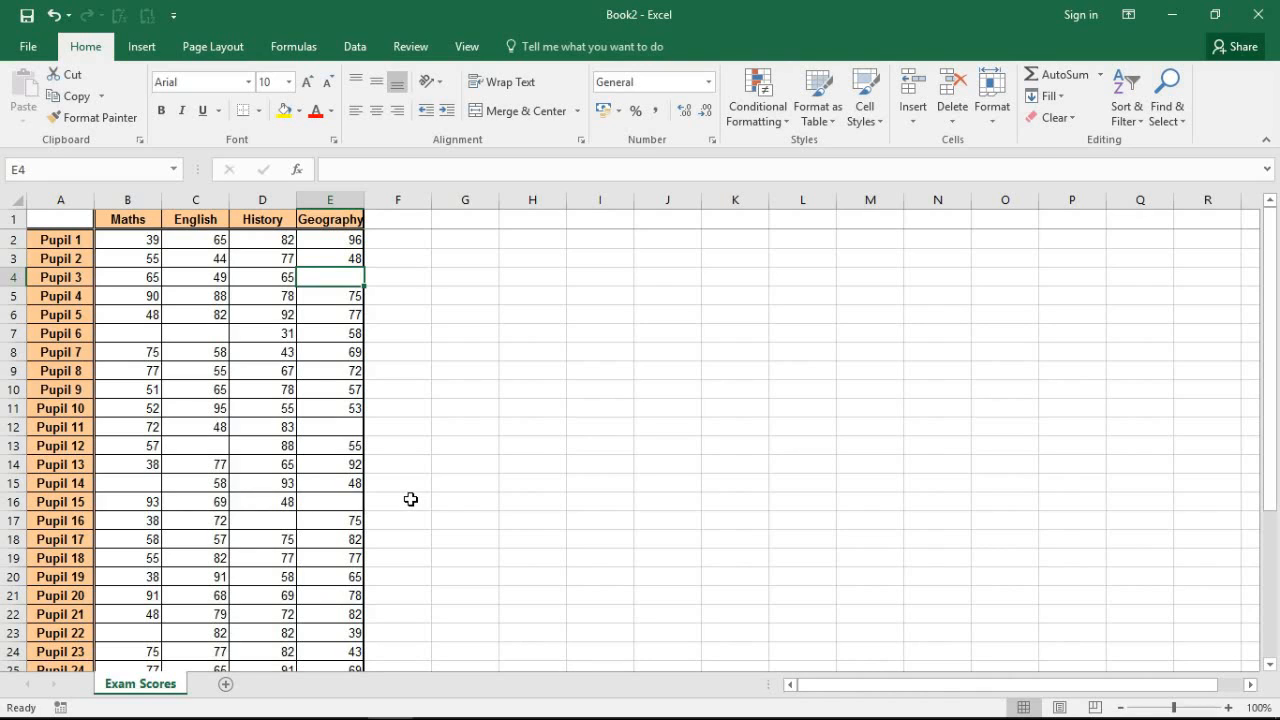
{"action": "mouse_move", "coordinate": [332, 390]}
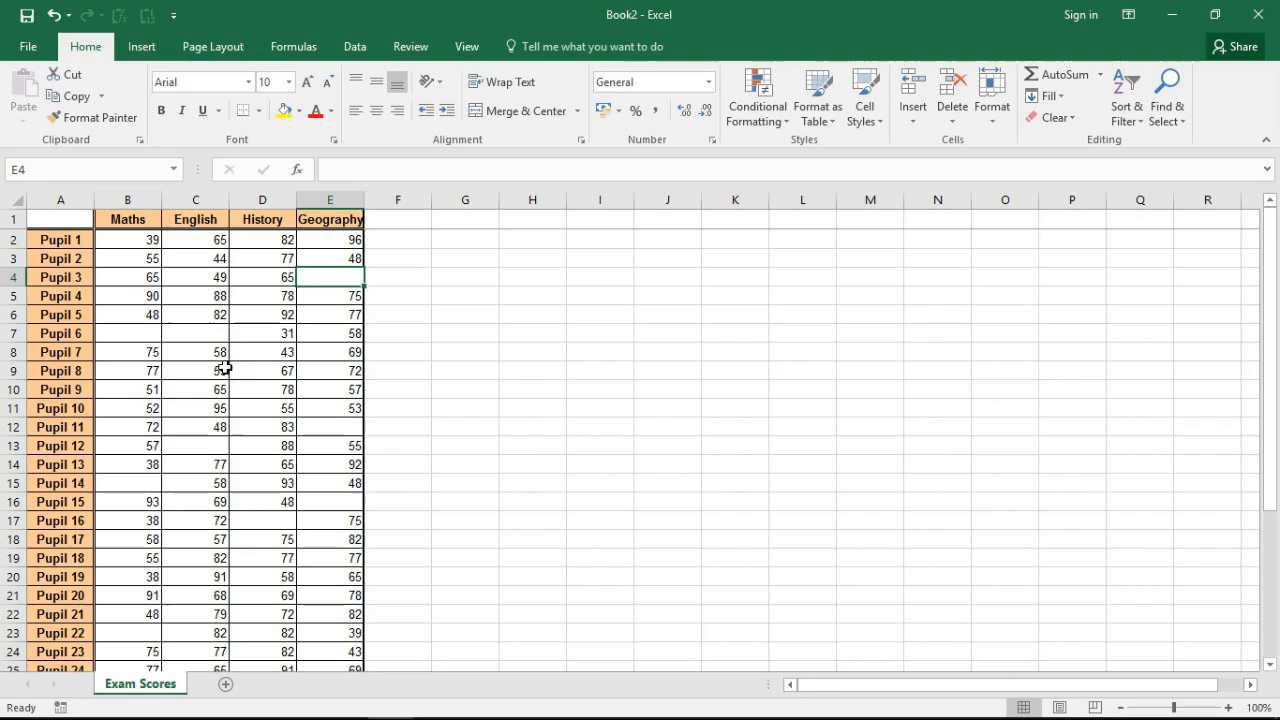
{"action": "mouse_move", "coordinate": [298, 500]}
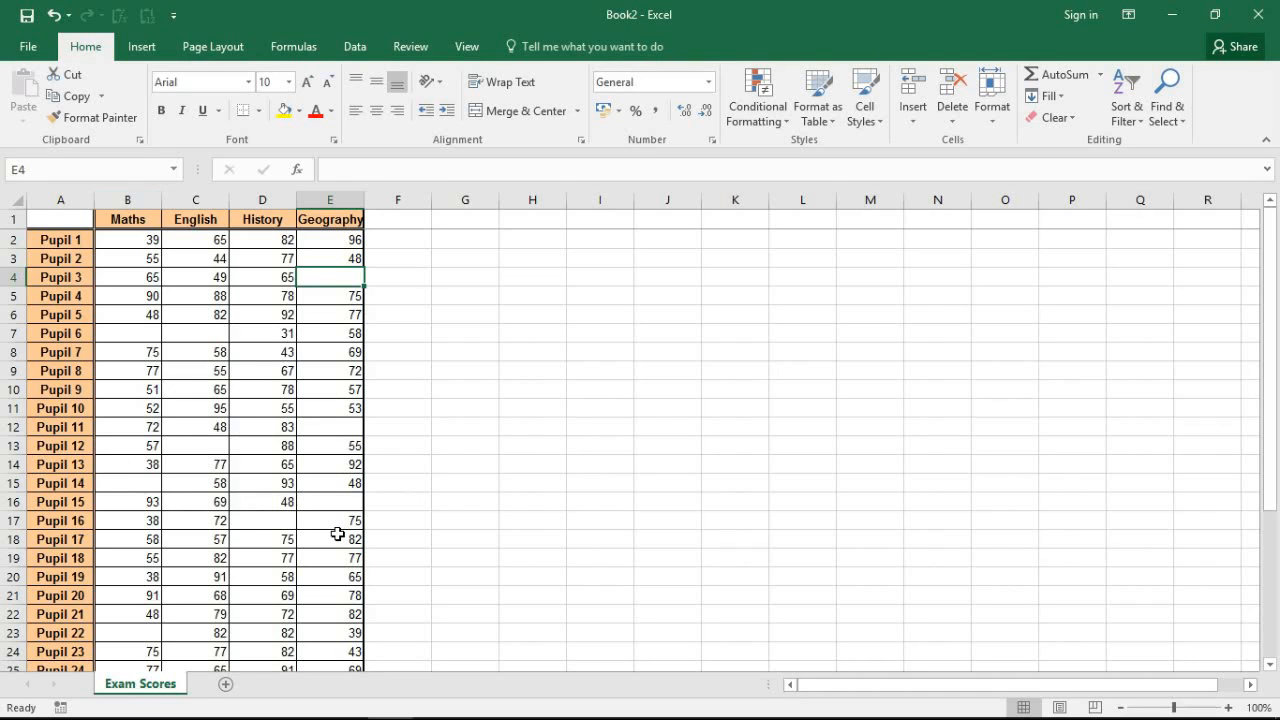
{"action": "mouse_move", "coordinate": [330, 520]}
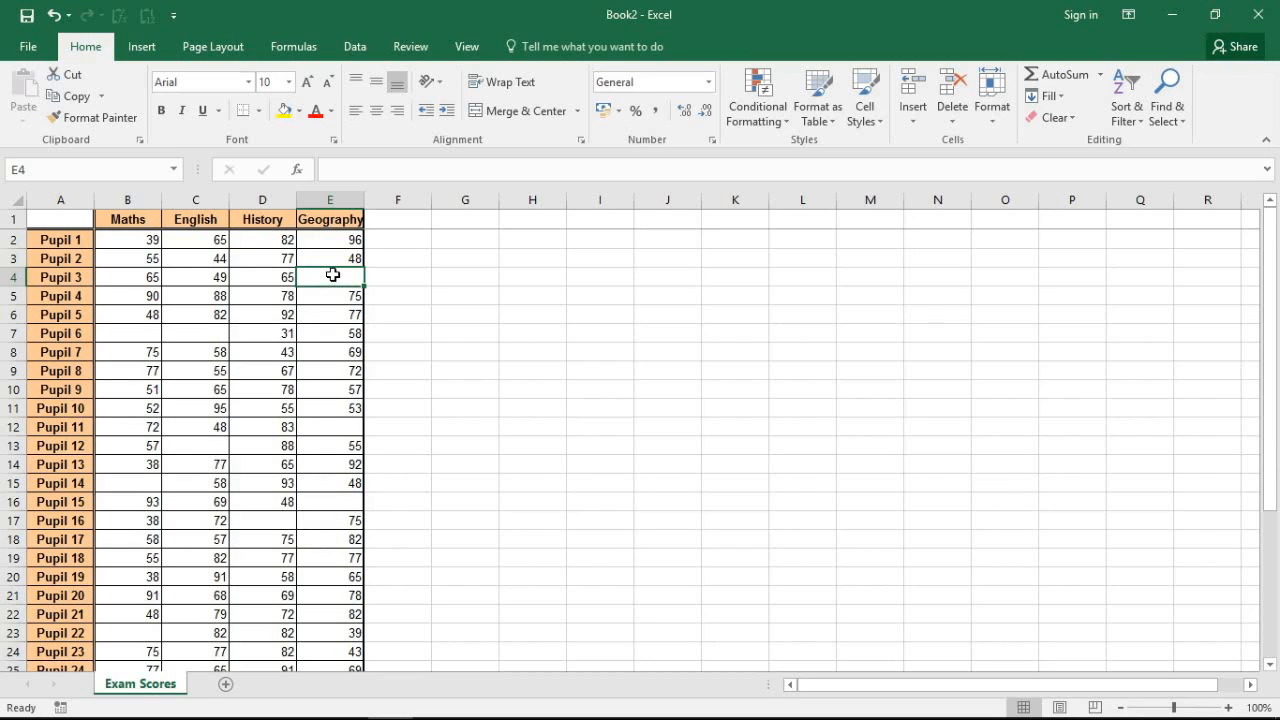
Enter 0 as Pupil 3's Geography score in E4 and copy that cell.
{"action": "type", "text": "0"}
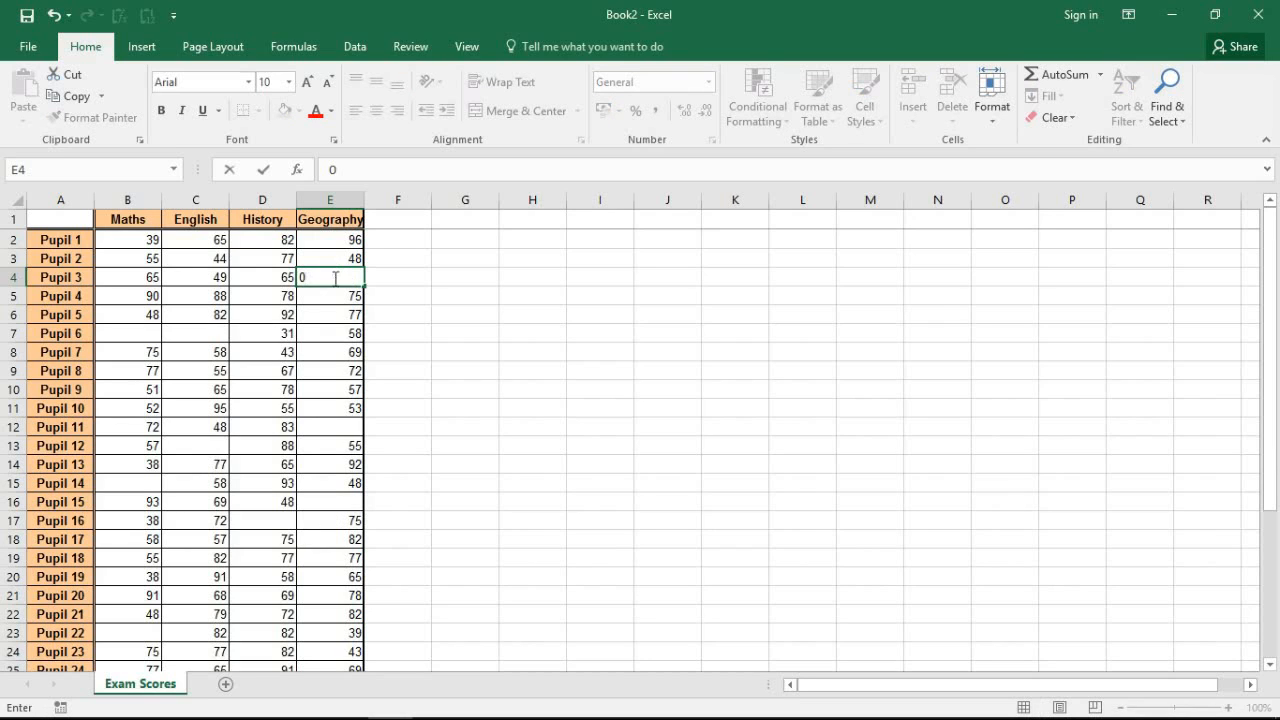
{"action": "key", "text": "enter"}
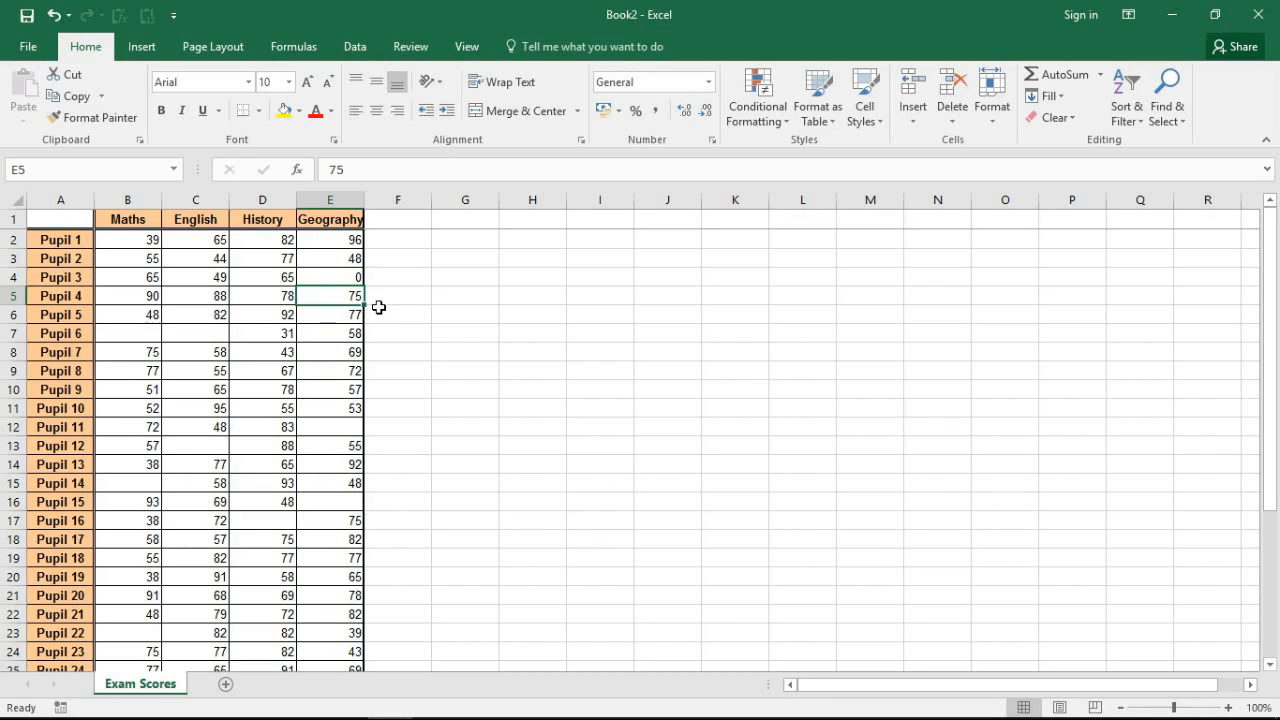
{"action": "mouse_move", "coordinate": [344, 276]}
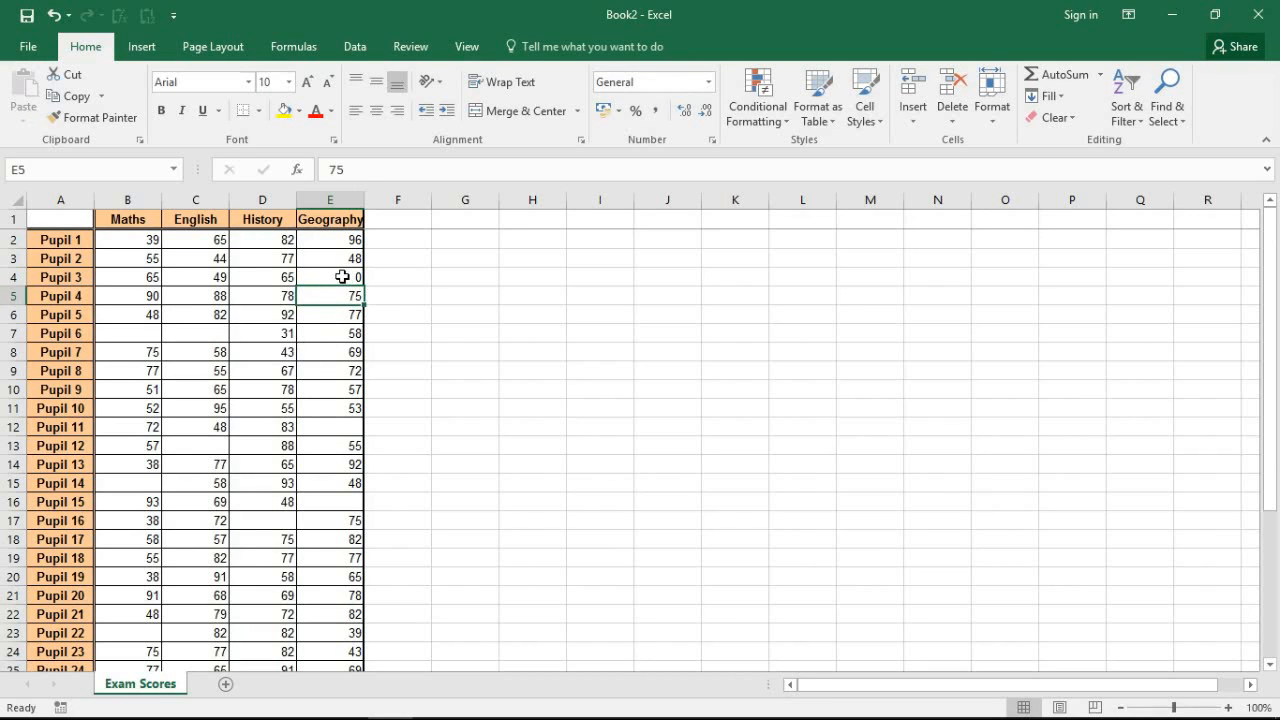
{"action": "right_click", "coordinate": [348, 276]}
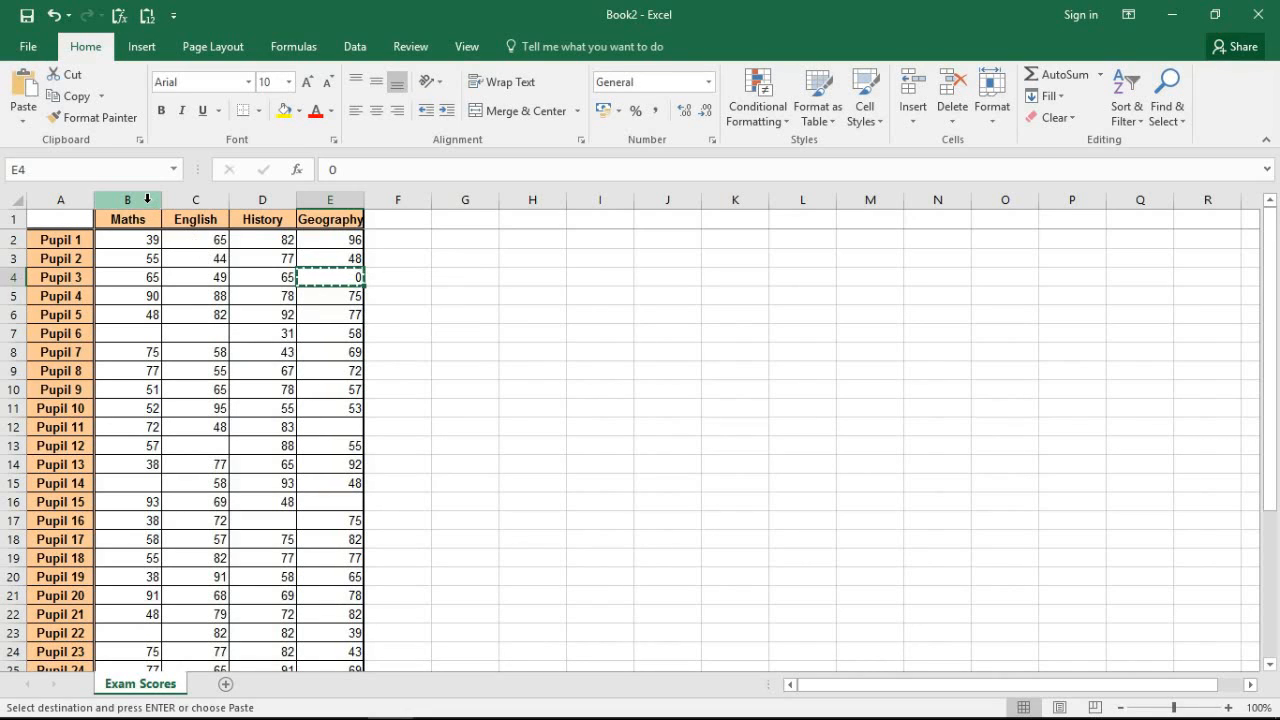
Select score columns B through E and launch Go To Special from Find & Select.
{"action": "left_click_drag", "start_coordinate": [128, 200], "coordinate": [196, 200]}
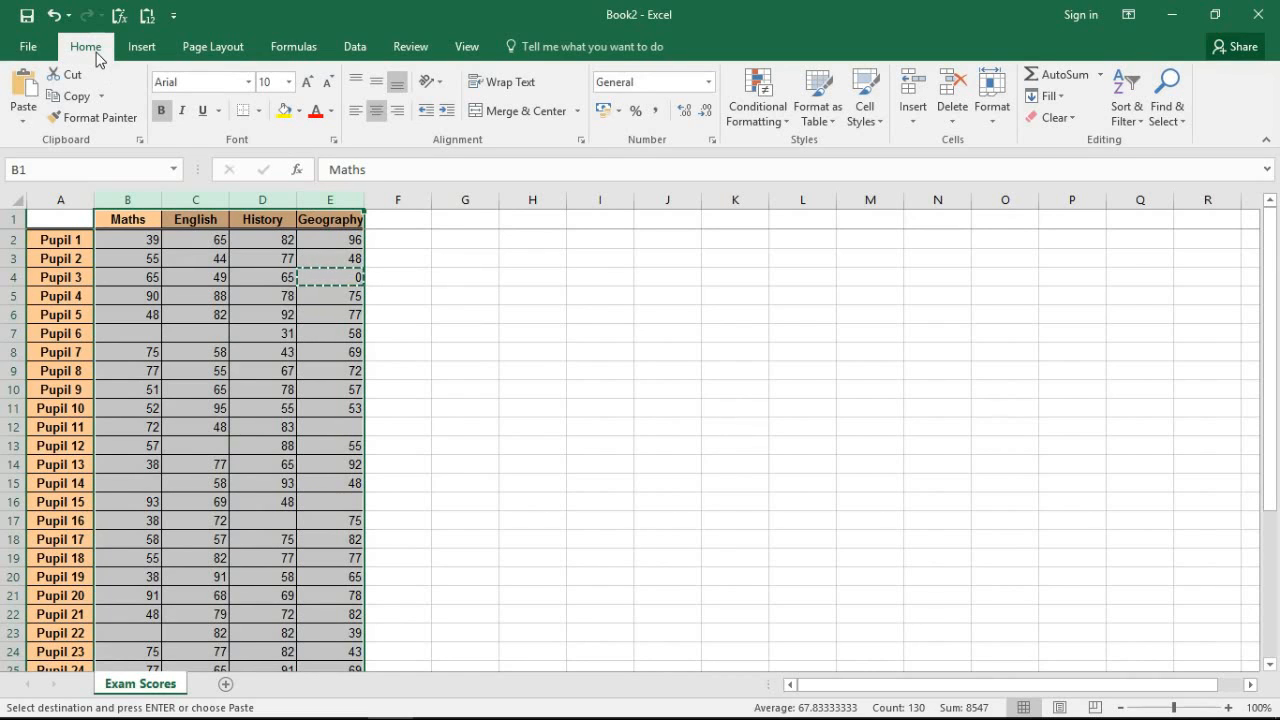
{"action": "left_click", "coordinate": [1168, 96]}
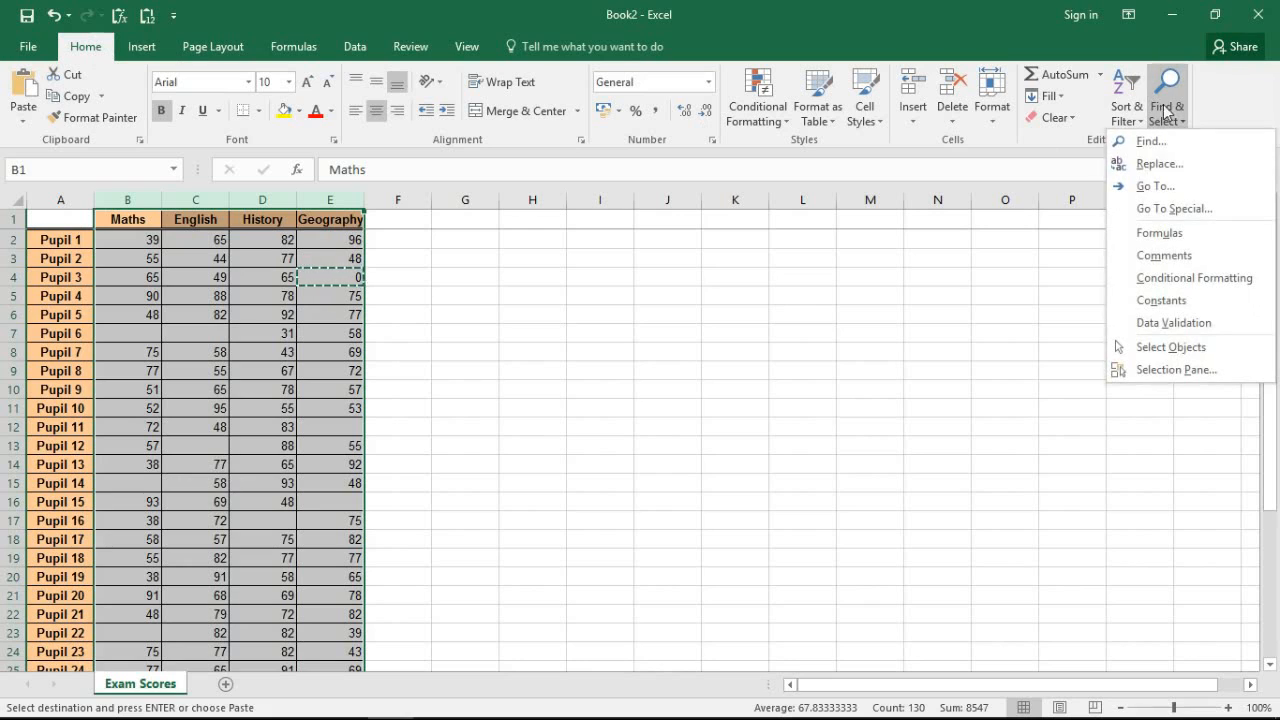
{"action": "mouse_move", "coordinate": [1174, 208]}
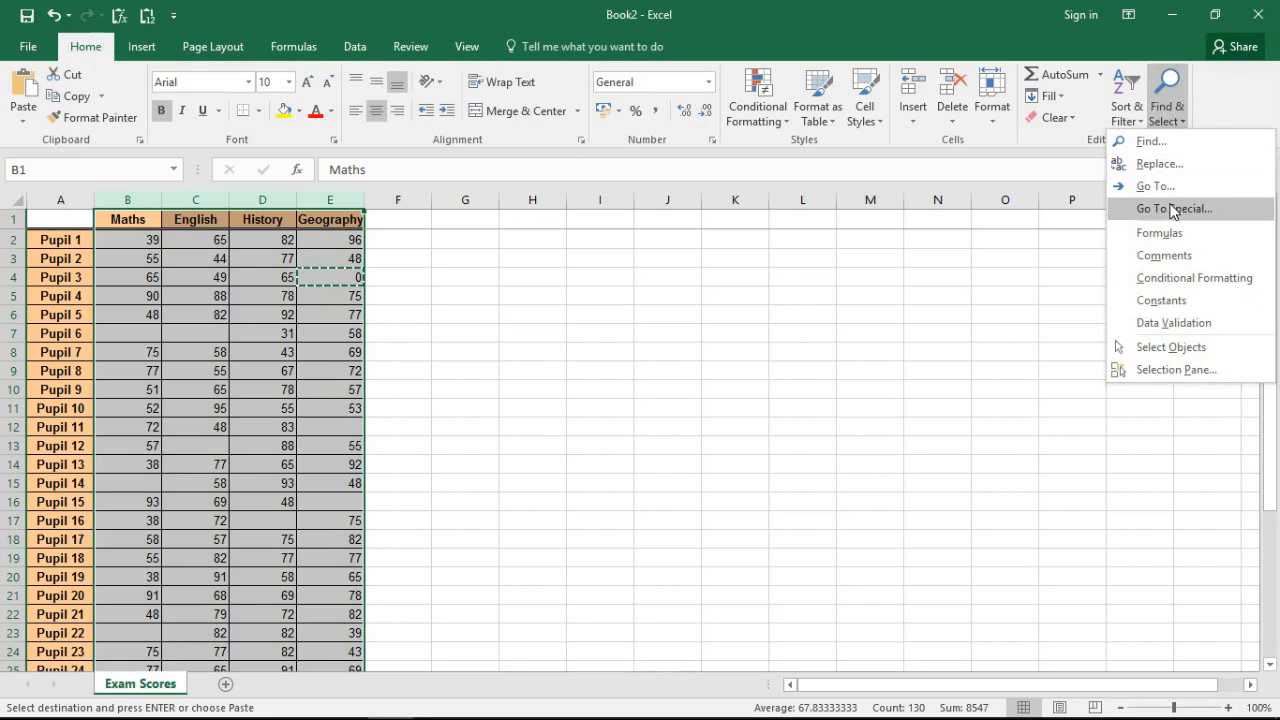
{"action": "left_click", "coordinate": [1174, 208]}
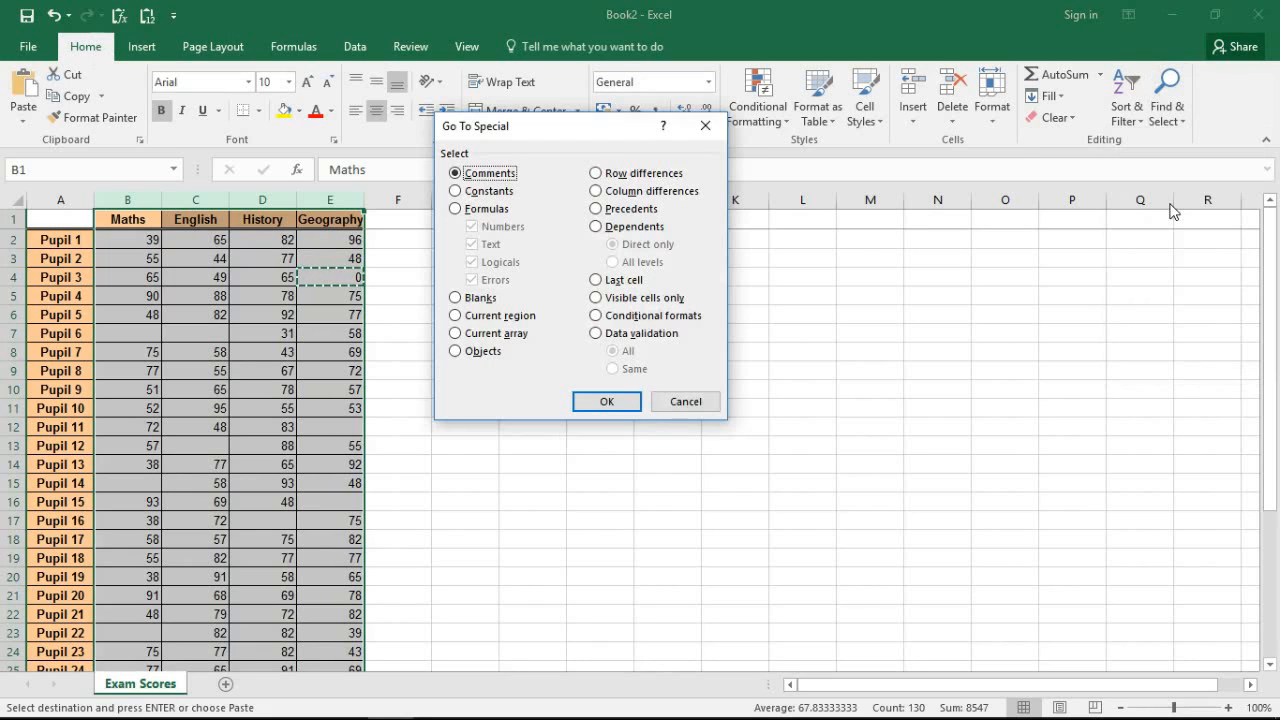
{"action": "mouse_move", "coordinate": [744, 180]}
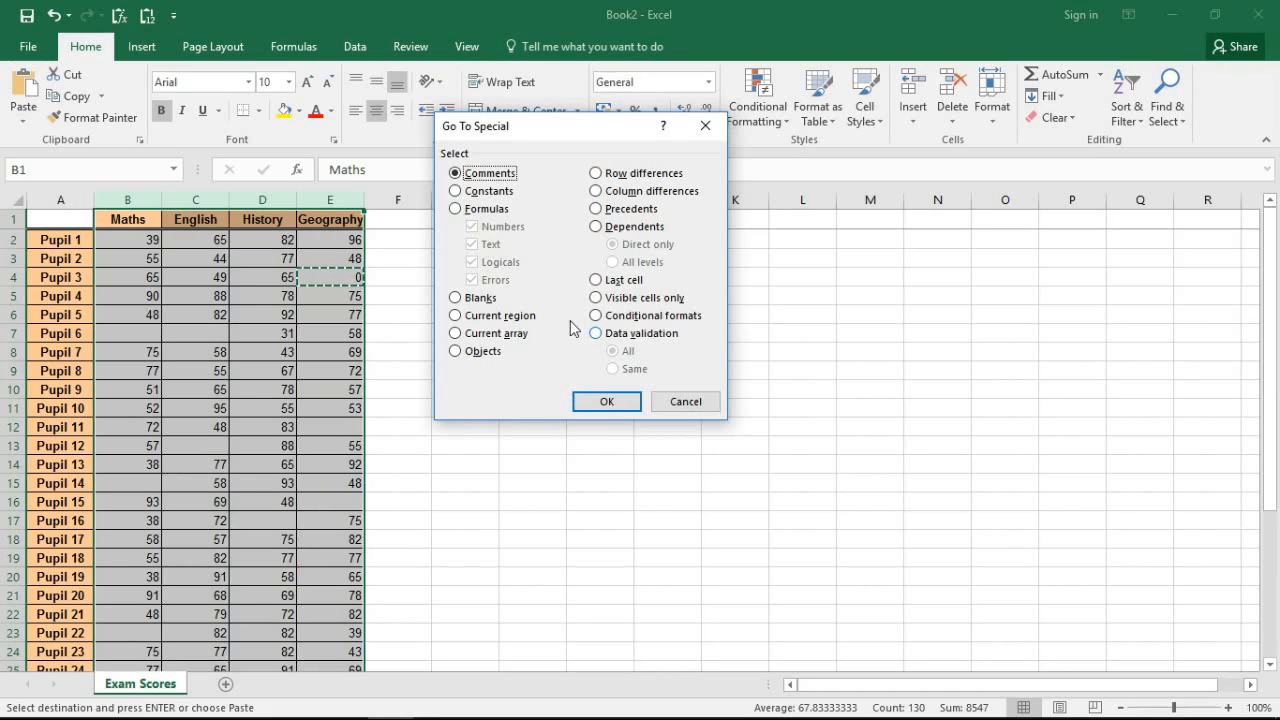
Choose Blanks and confirm, leaving only the empty score cells in B–E selected.
{"action": "left_click", "coordinate": [456, 298]}
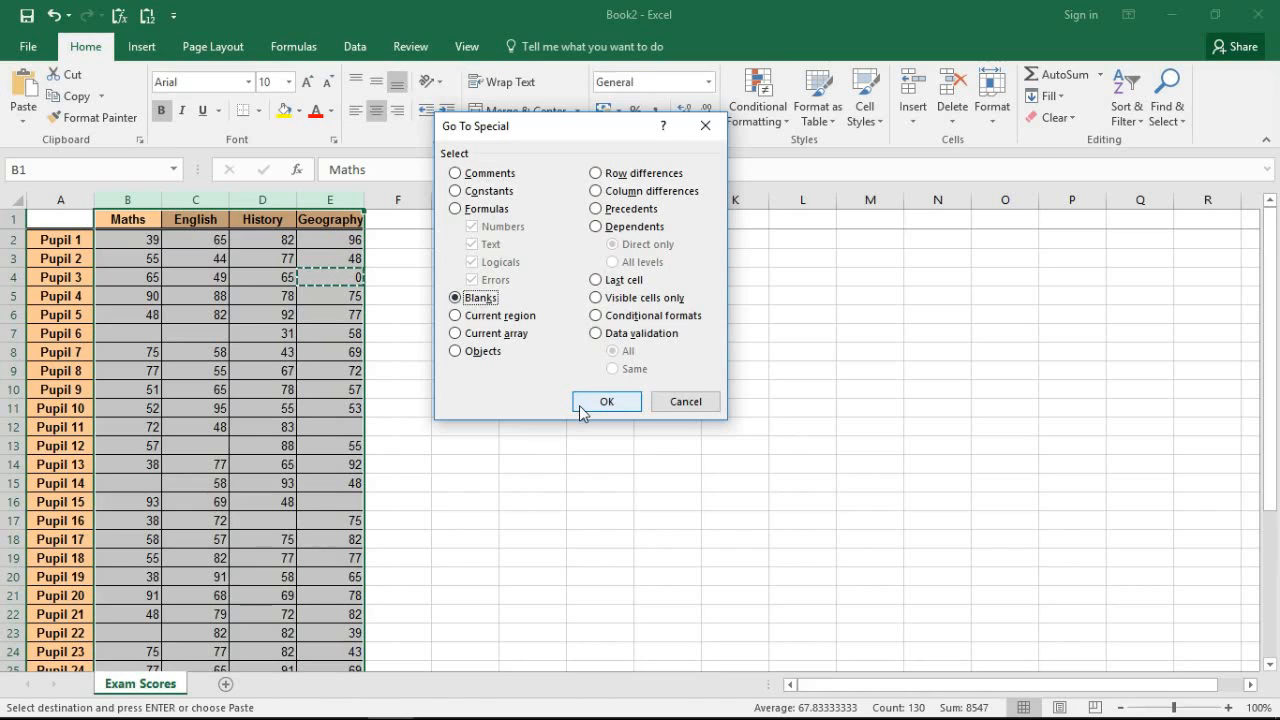
{"action": "left_click", "coordinate": [606, 400]}
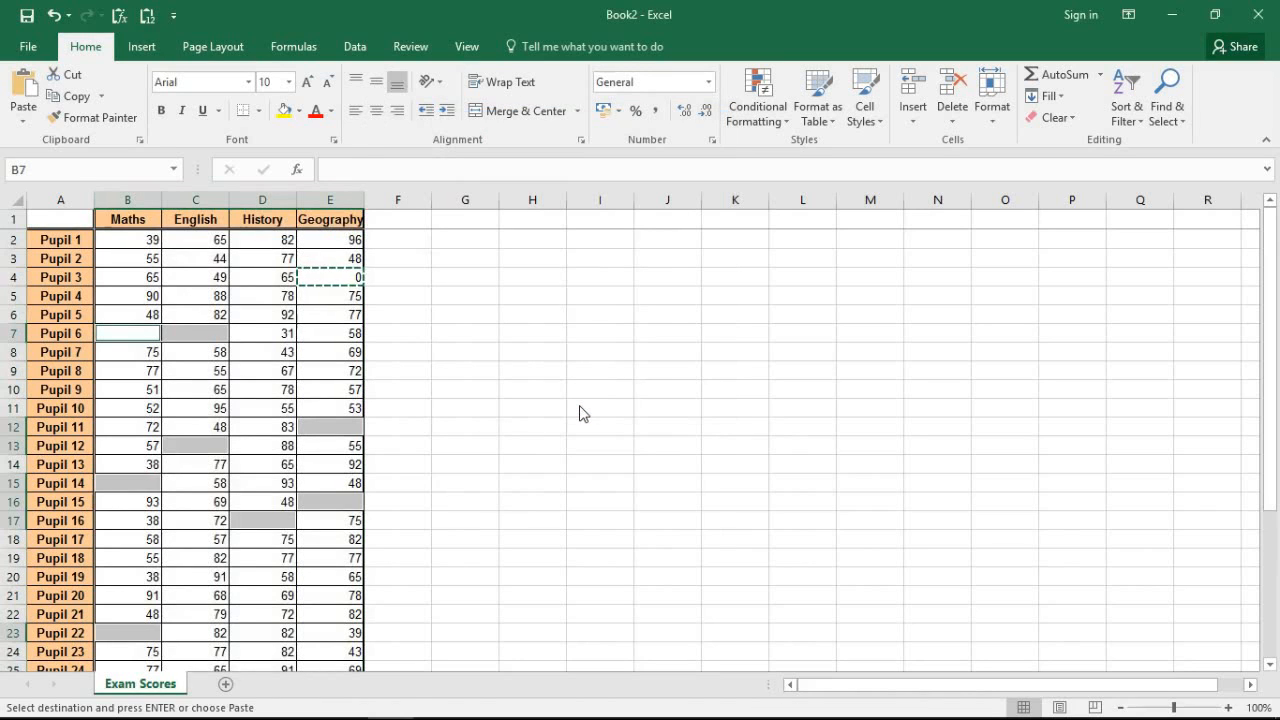
{"action": "mouse_move", "coordinate": [388, 512]}
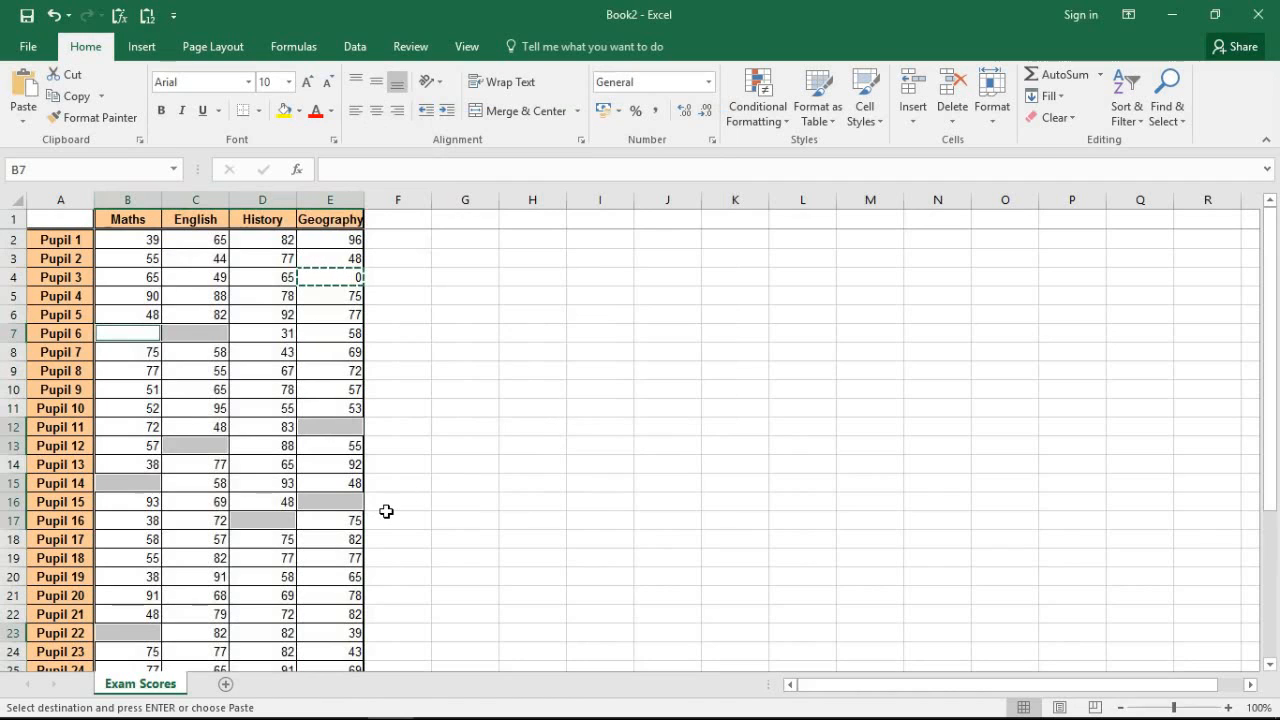
{"action": "mouse_move", "coordinate": [400, 496]}
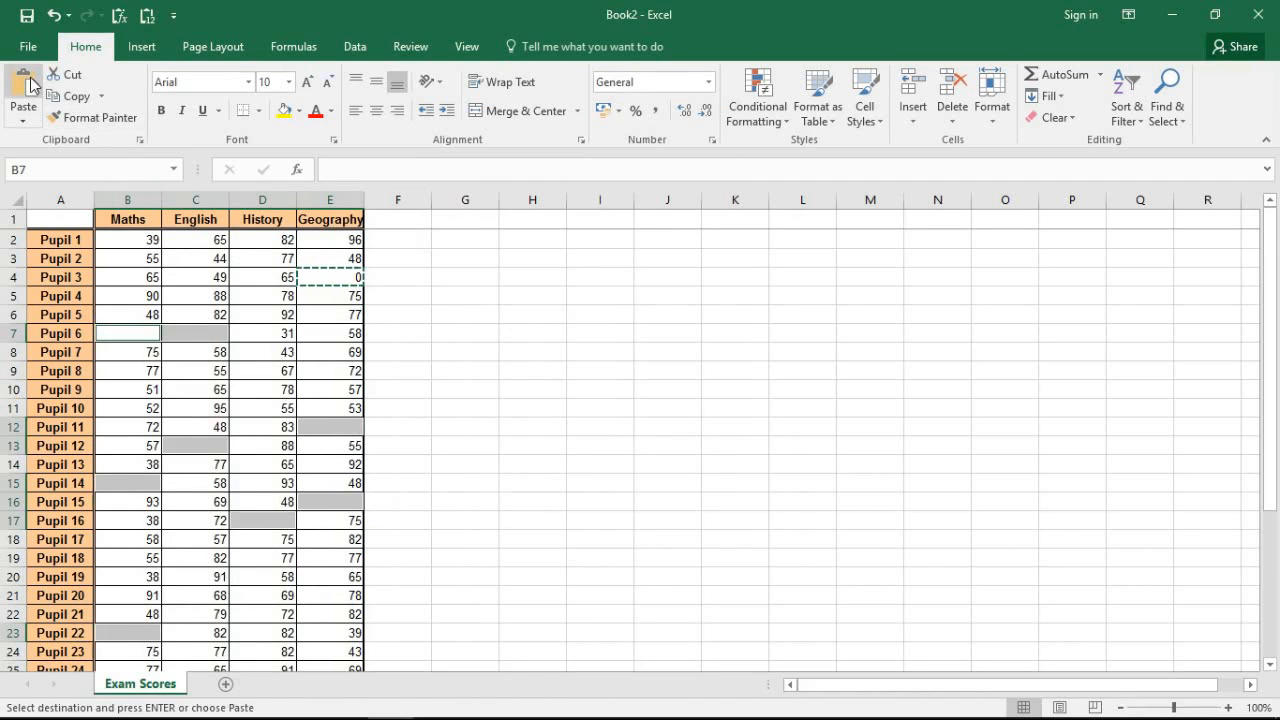
{"action": "mouse_move", "coordinate": [22, 96]}
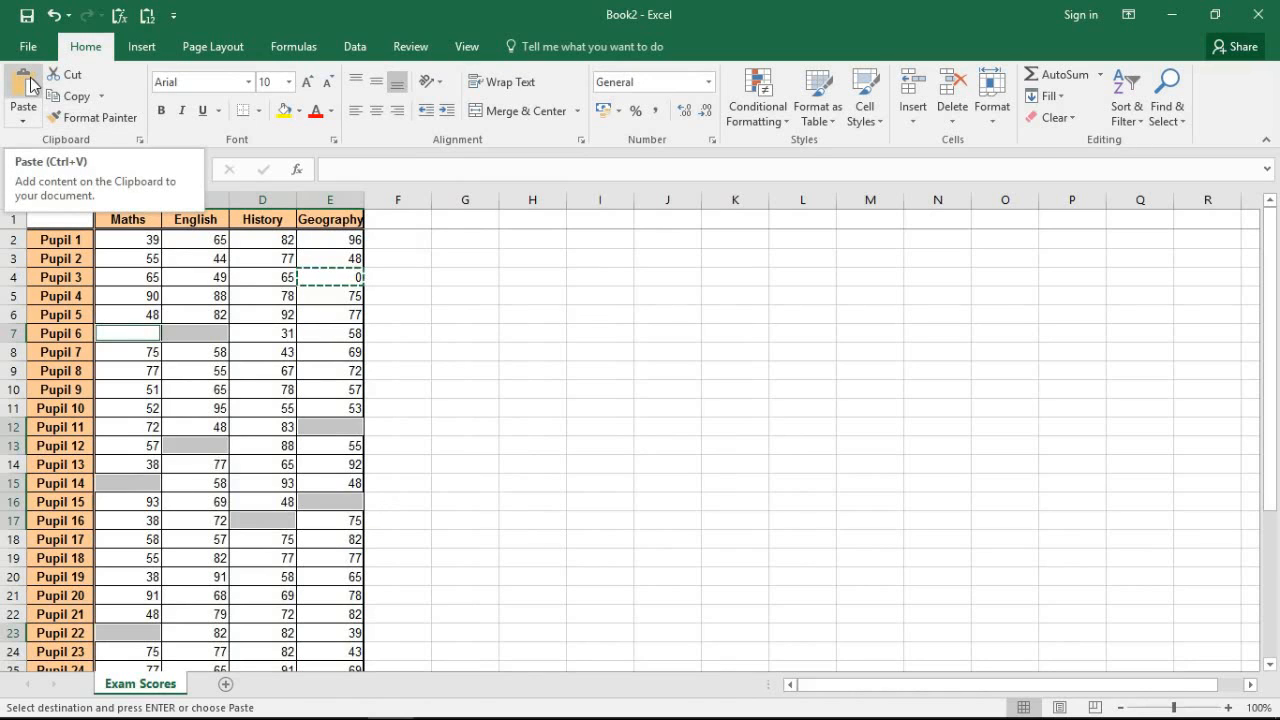